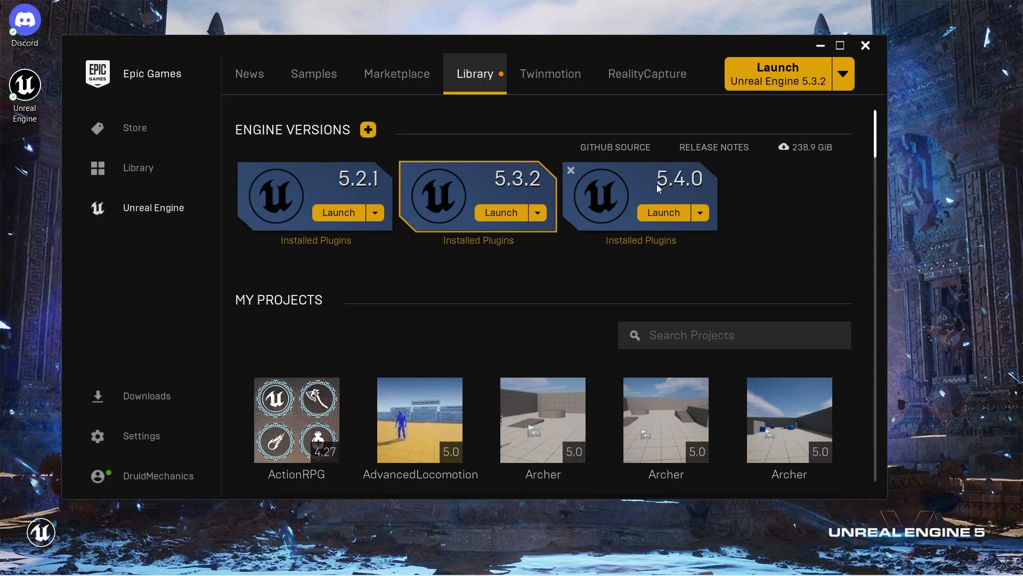
# Launch Unreal Engine 5.4.0 from the Library's Engine Versions
pyautogui.click(662, 212)
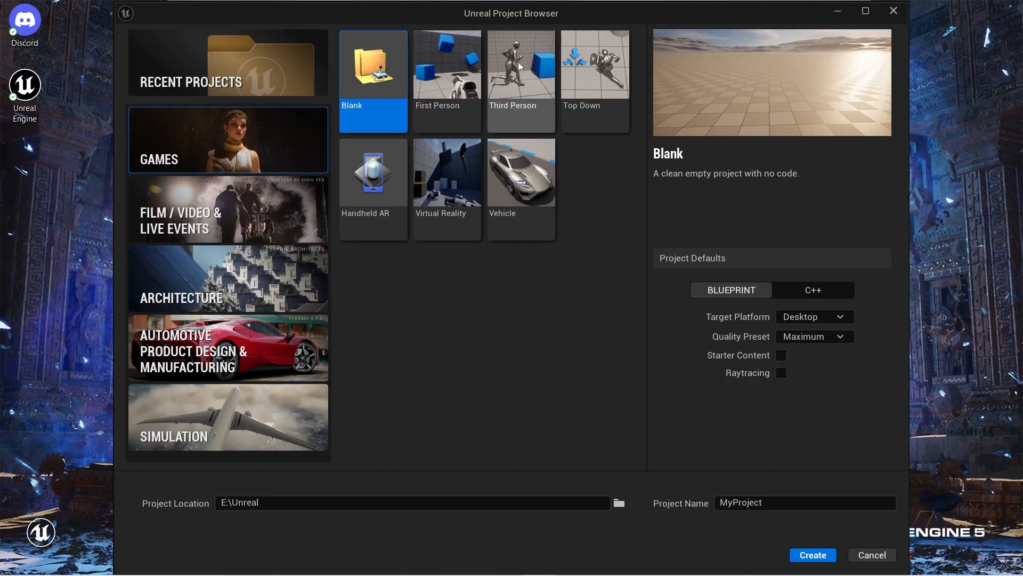
# Create a Third Person project named Retarget_5_4
pyautogui.click(520, 63)
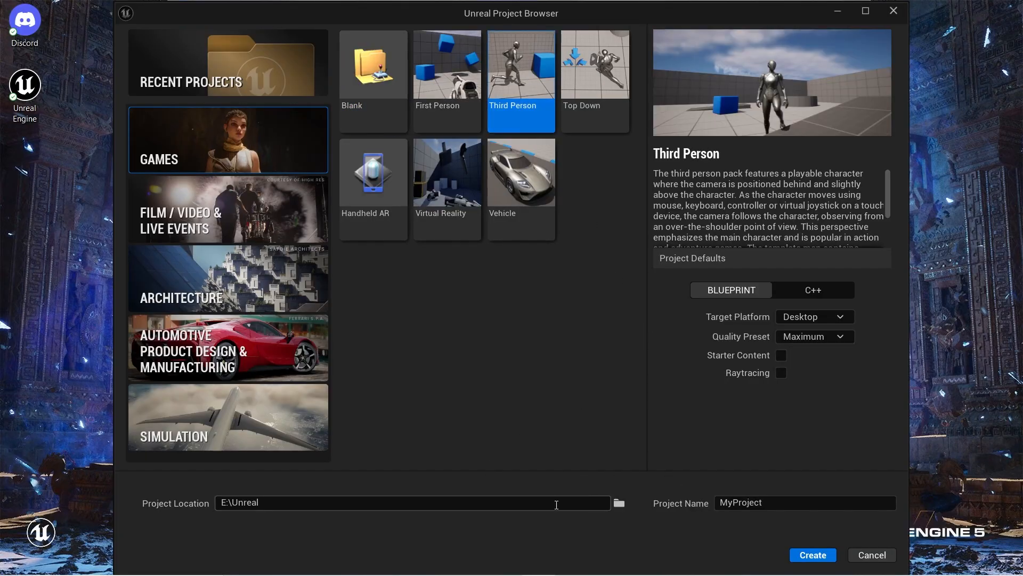
pyautogui.write('Retarget_5_4')
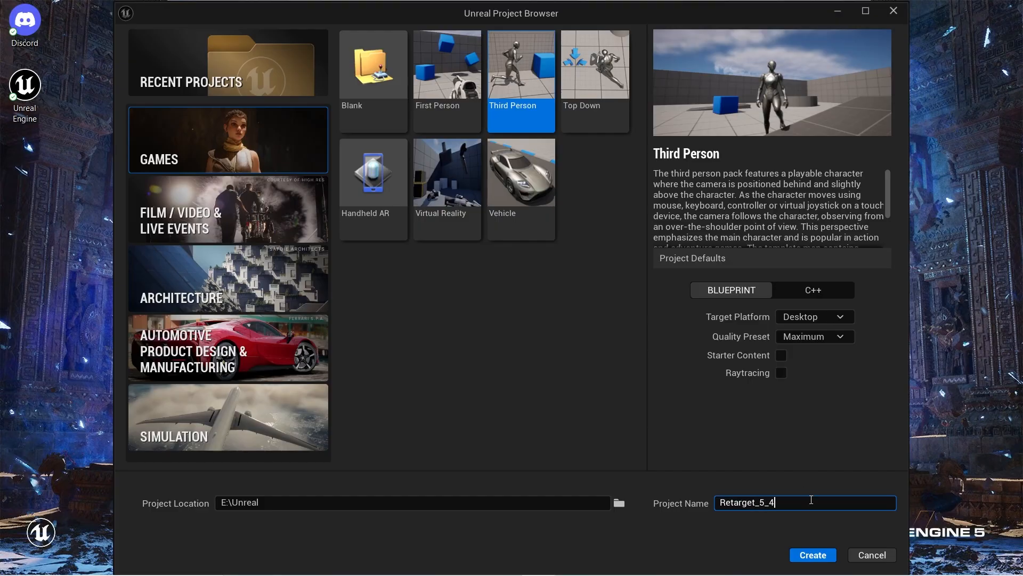
pyautogui.click(812, 555)
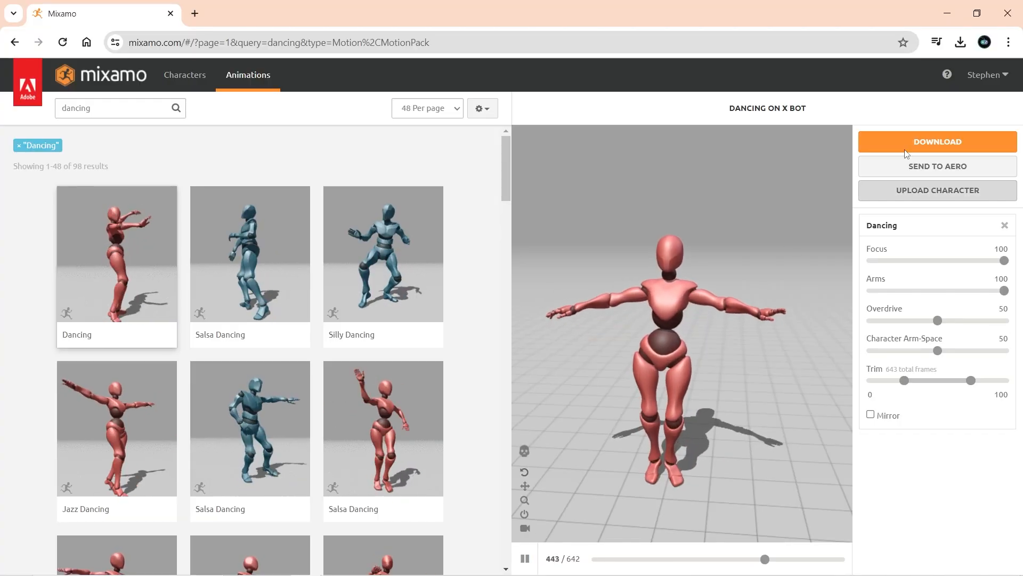
# Download the selected Dancing animation from Mixamo
pyautogui.click(937, 142)
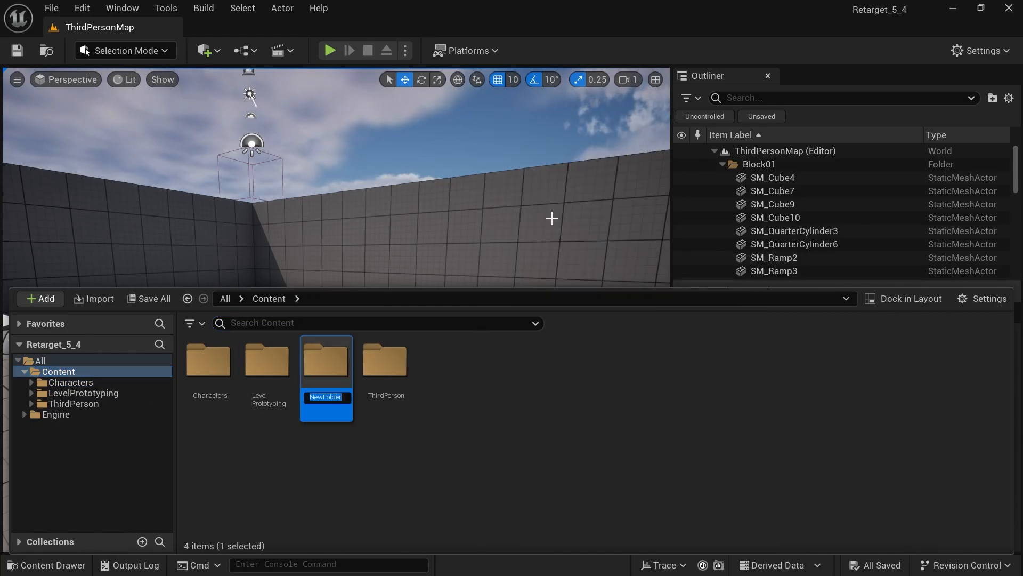
# Name the new Content folder Mixamo
pyautogui.write('Mixamo')
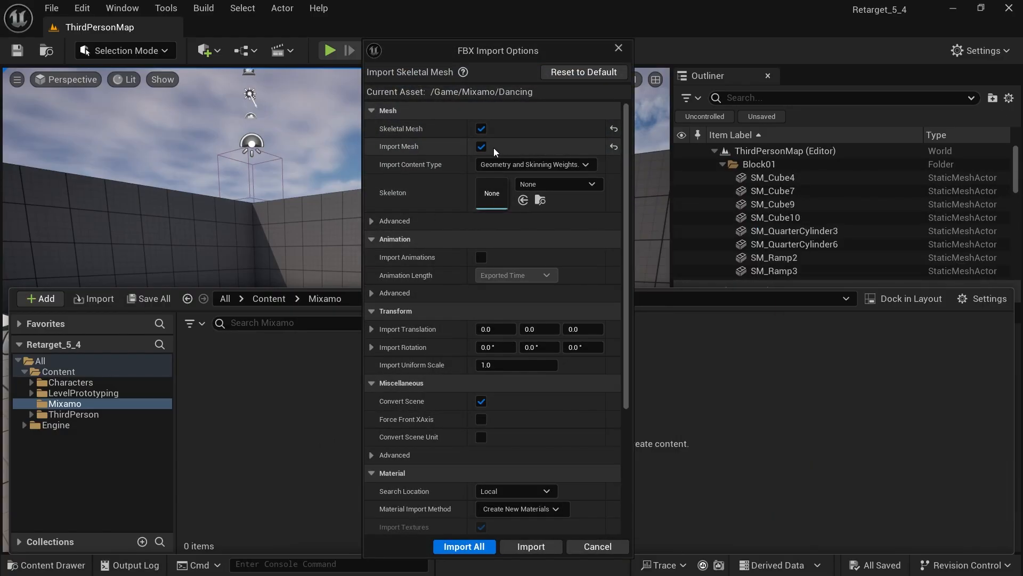
pyautogui.moveTo(423, 156)
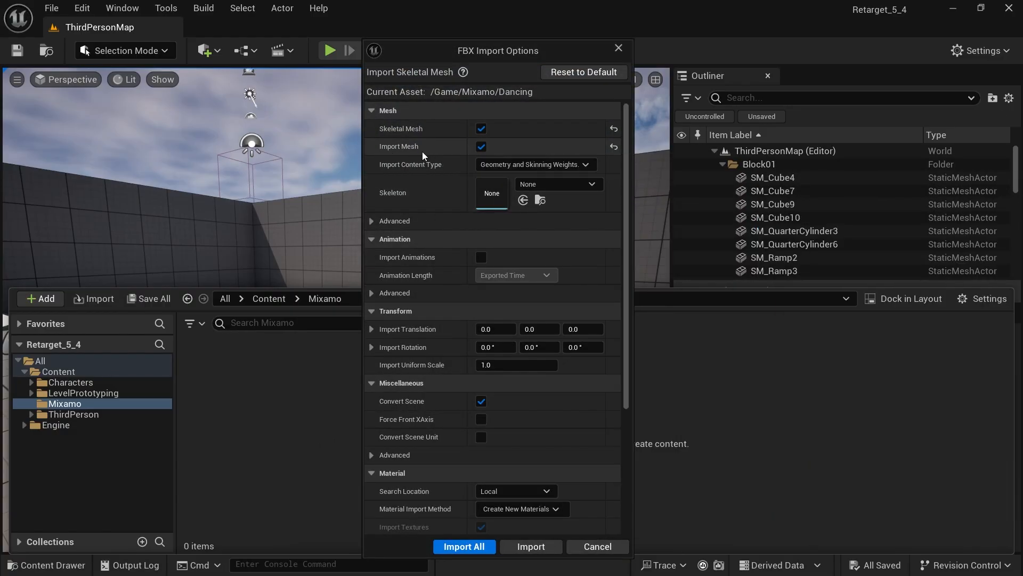
pyautogui.moveTo(491, 239)
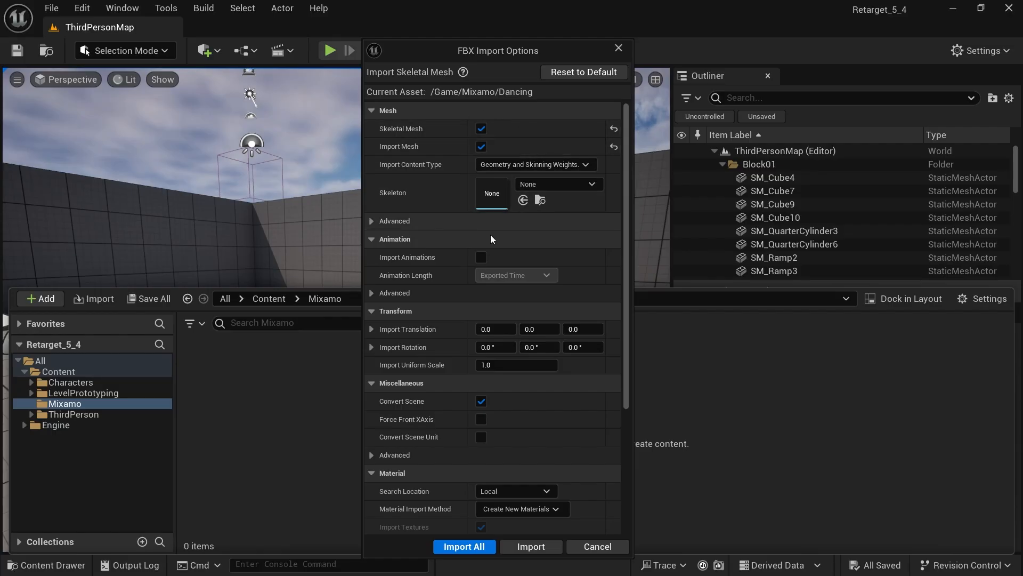
pyautogui.moveTo(481, 257)
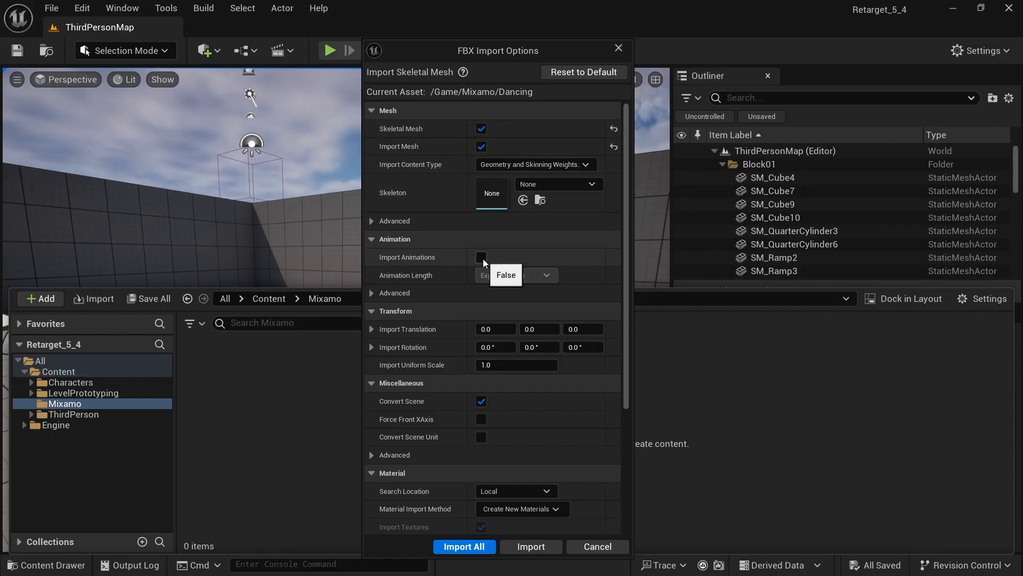
# Import the Dancing FBX with Import Animations enabled via Import All
pyautogui.click(482, 257)
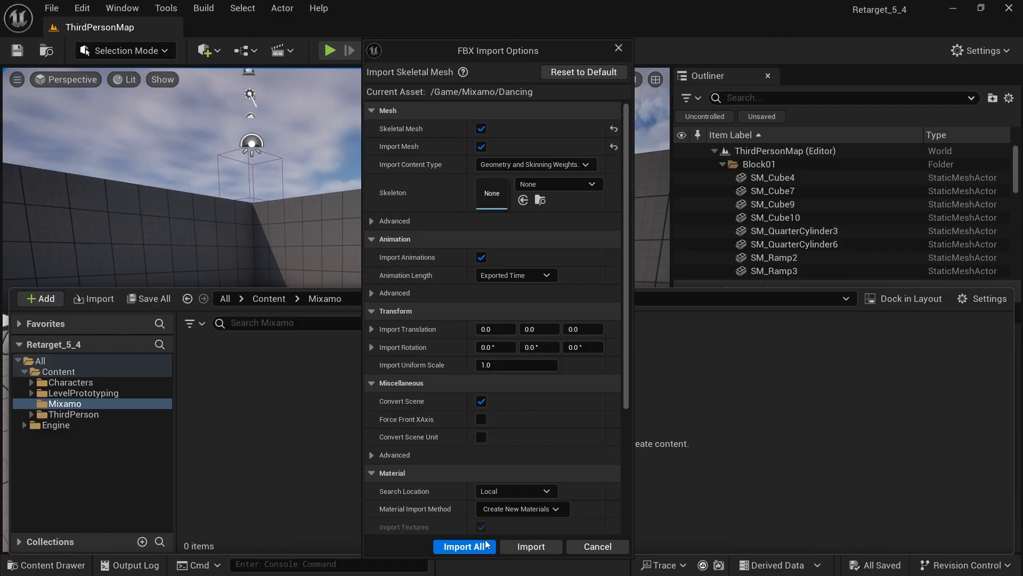
pyautogui.click(464, 546)
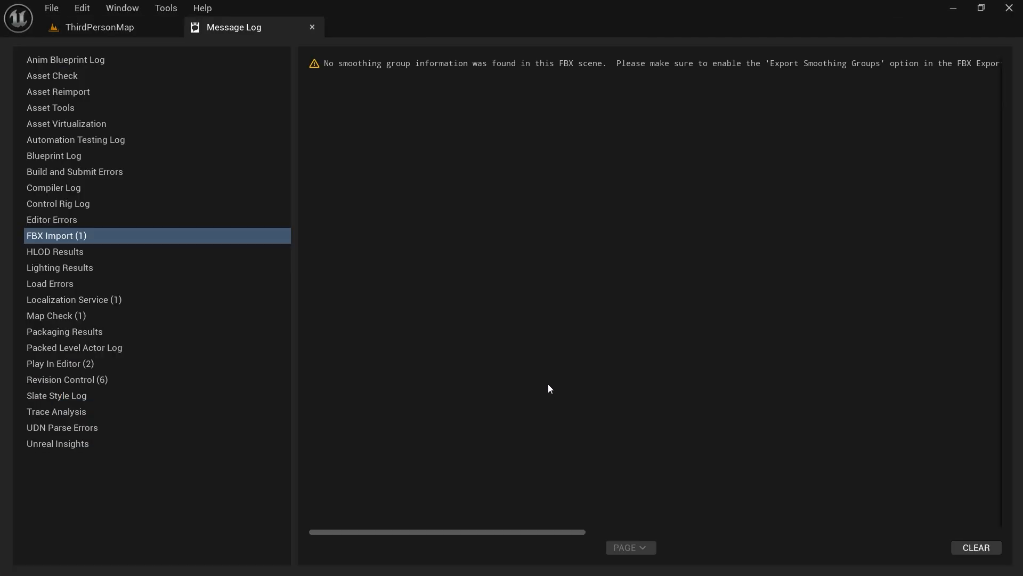
pyautogui.moveTo(312, 27)
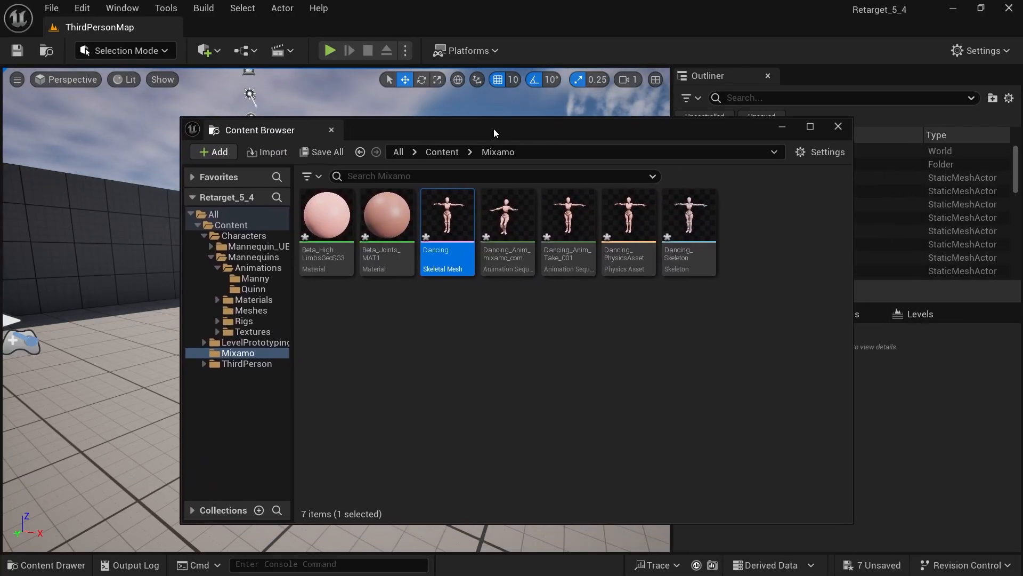
pyautogui.moveTo(508, 215)
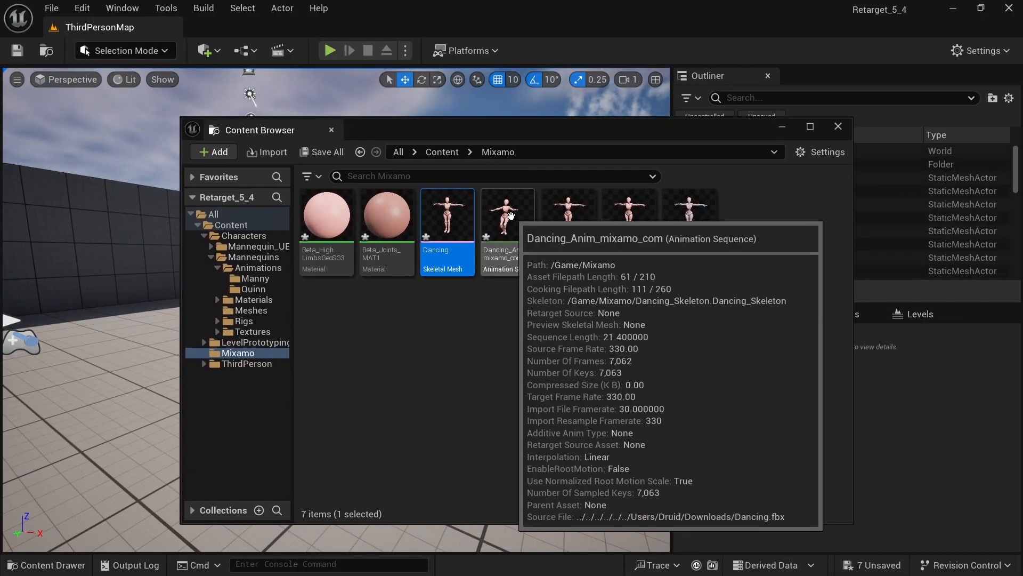
# Review the imported Dancing assets inside the Mixamo folder
pyautogui.doubleClick(447, 216)
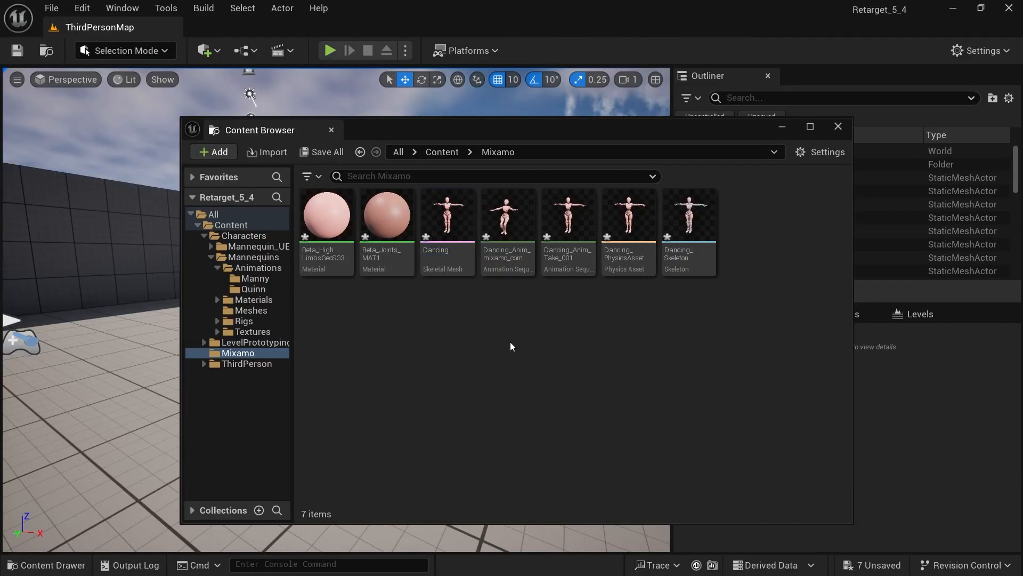
# Rename assets with SK_, SKEL_ and PHYS_ prefixes and force-delete Dancing_Anim_Take_001
pyautogui.click(447, 215)
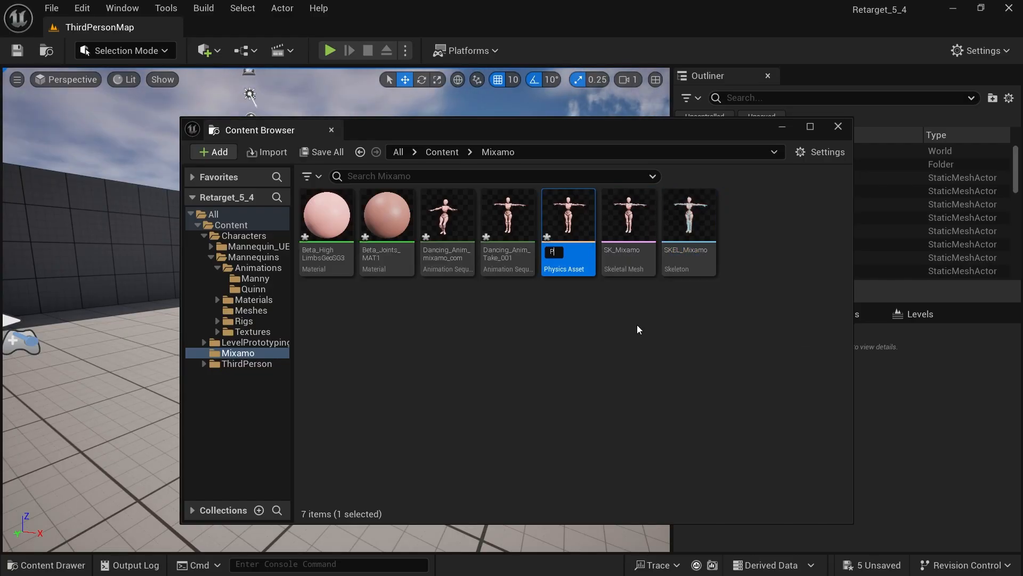
pyautogui.write('PHYS_')
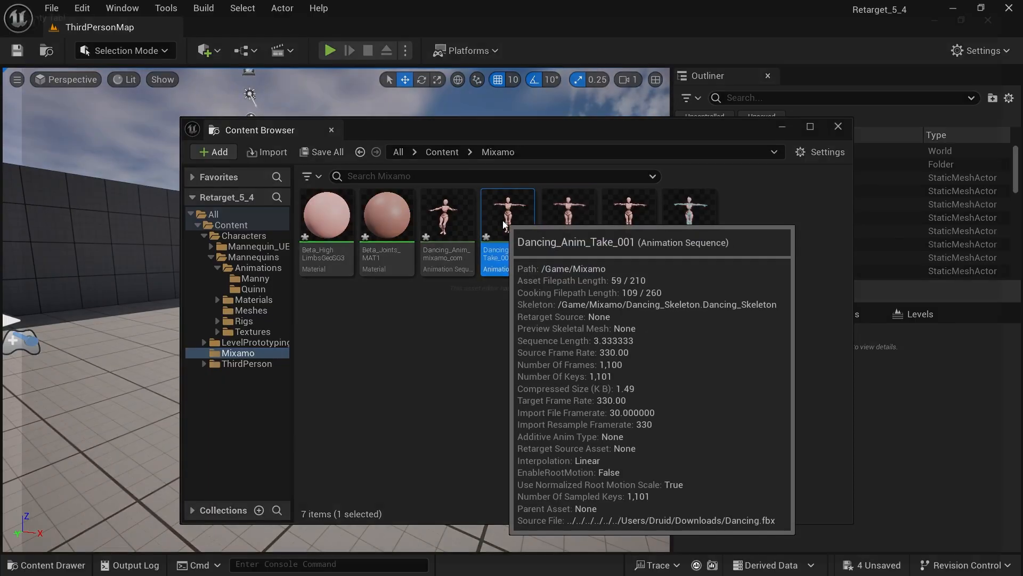
pyautogui.doubleClick(508, 214)
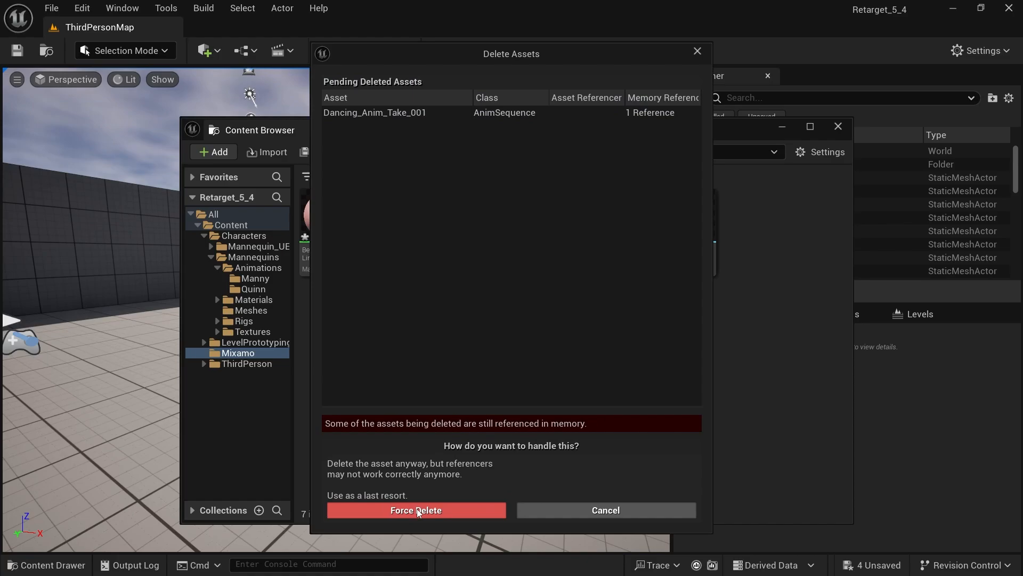
pyautogui.click(416, 510)
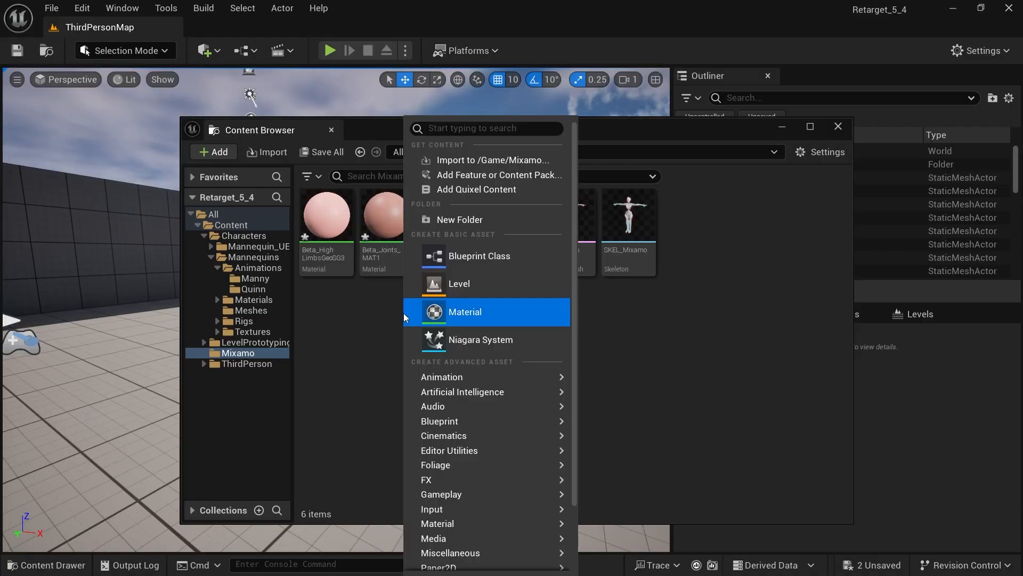
# Move both materials into a new Materials folder inside Mixamo
pyautogui.click(465, 311)
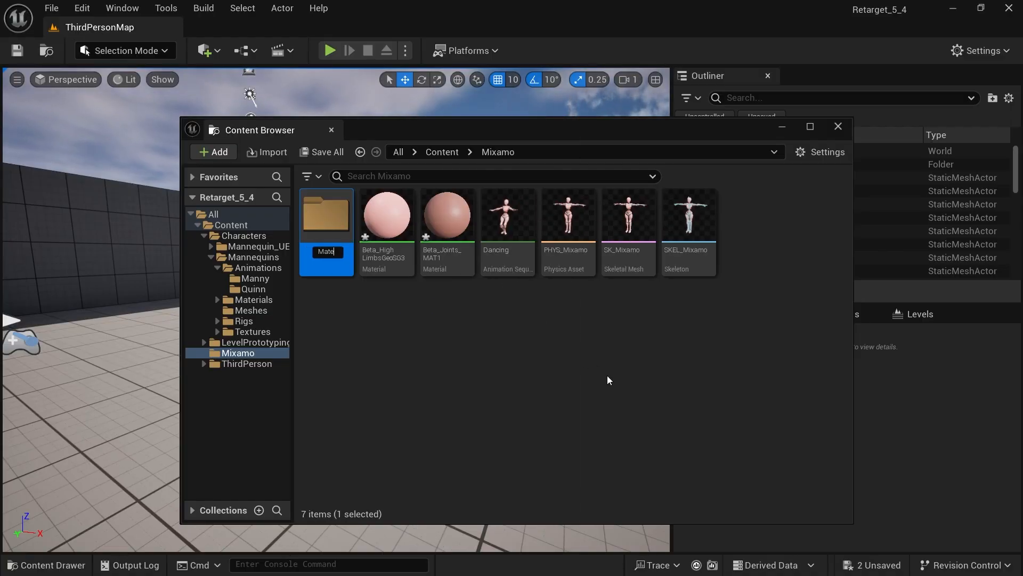
pyautogui.click(447, 214)
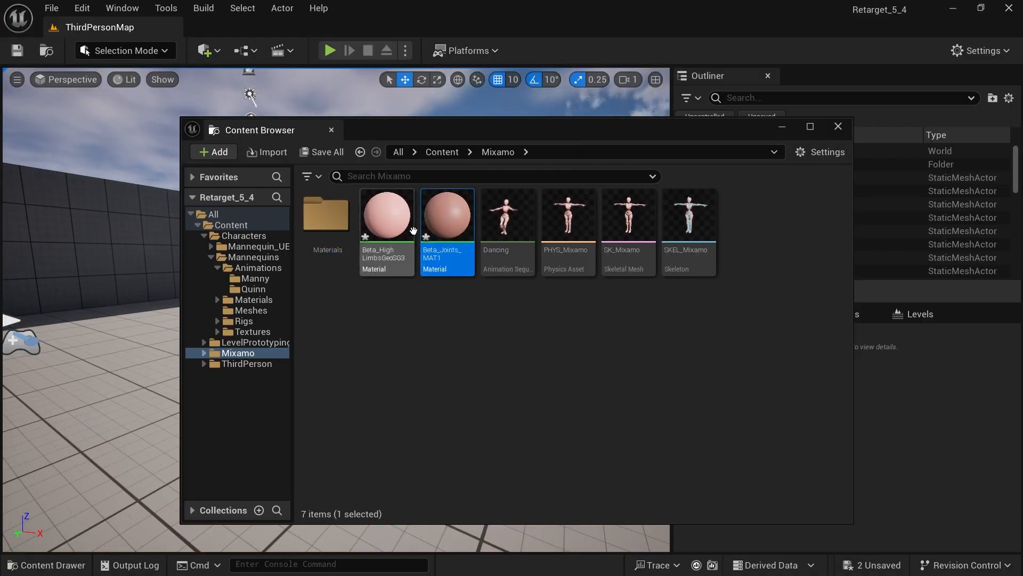
pyautogui.moveTo(447, 215); pyautogui.dragTo(326, 219)
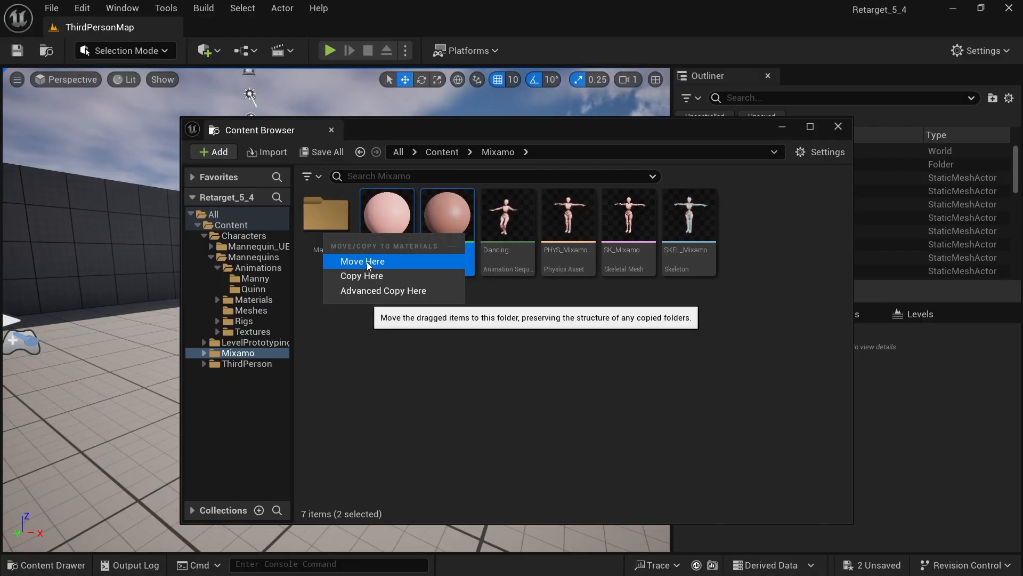
pyautogui.click(363, 261)
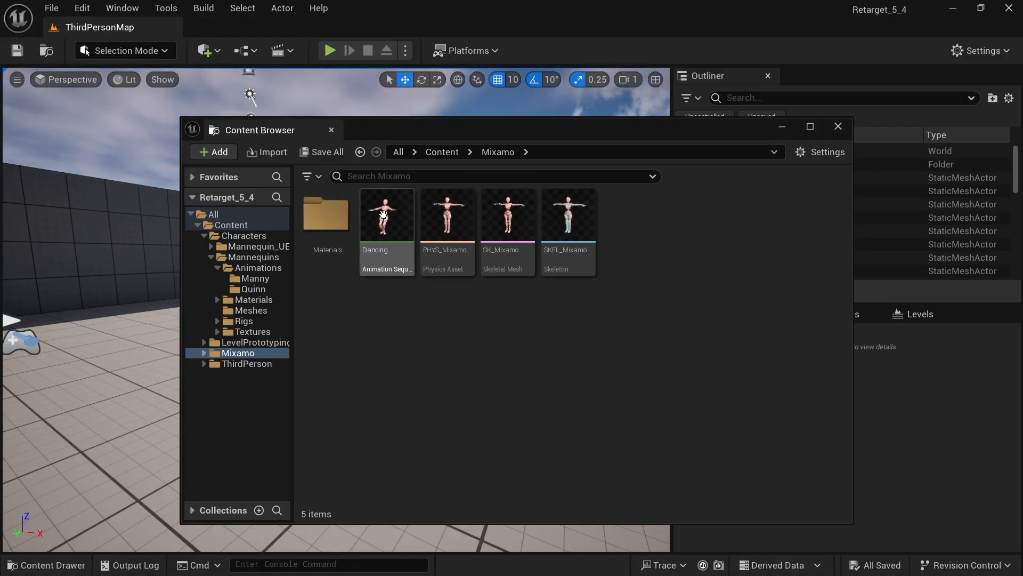
# Move the Dancing animation into a new Animations folder inside Mixamo
pyautogui.click(213, 152)
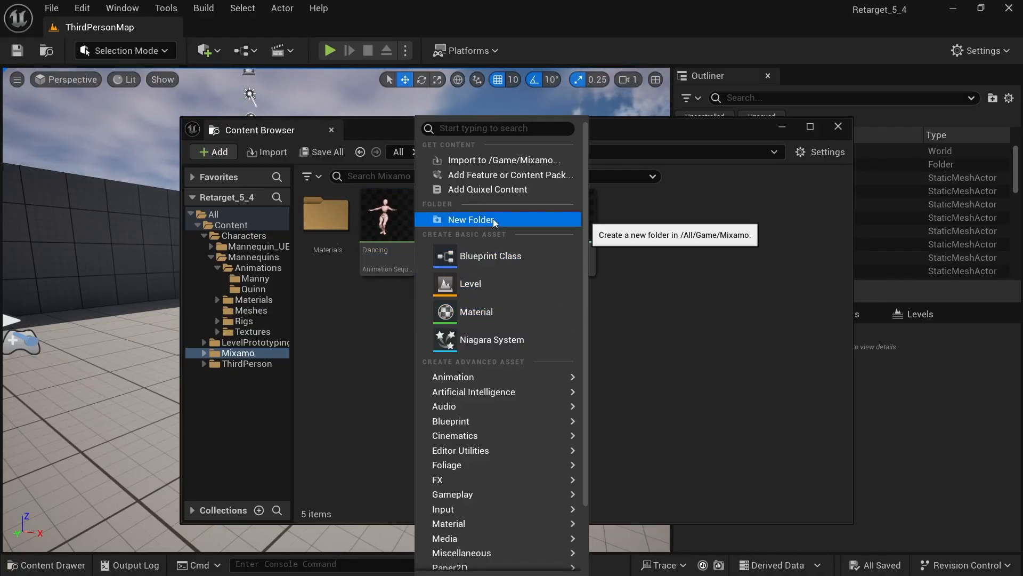
pyautogui.click(471, 219)
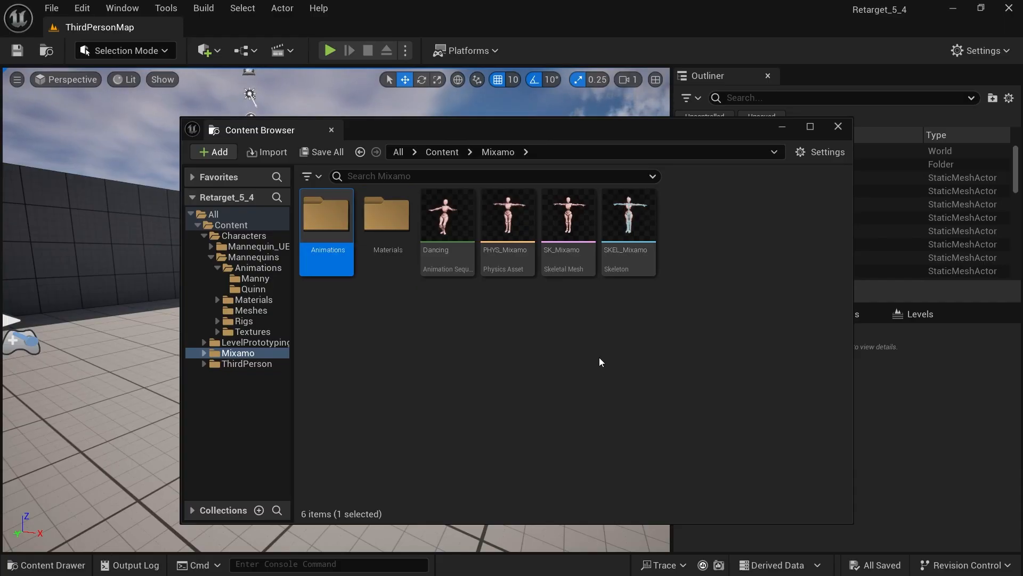
pyautogui.moveTo(447, 215); pyautogui.dragTo(326, 234)
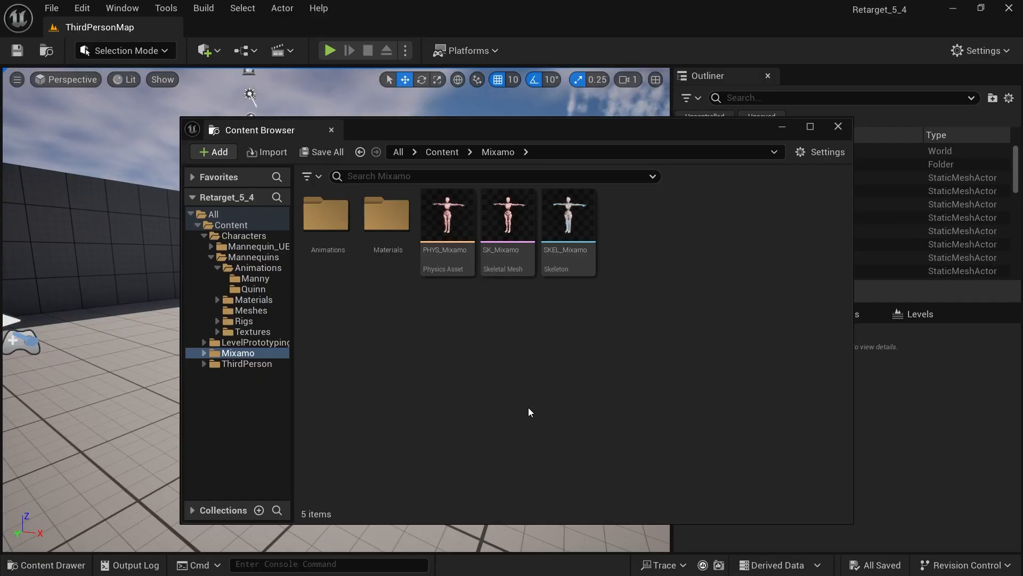
pyautogui.moveTo(546, 376)
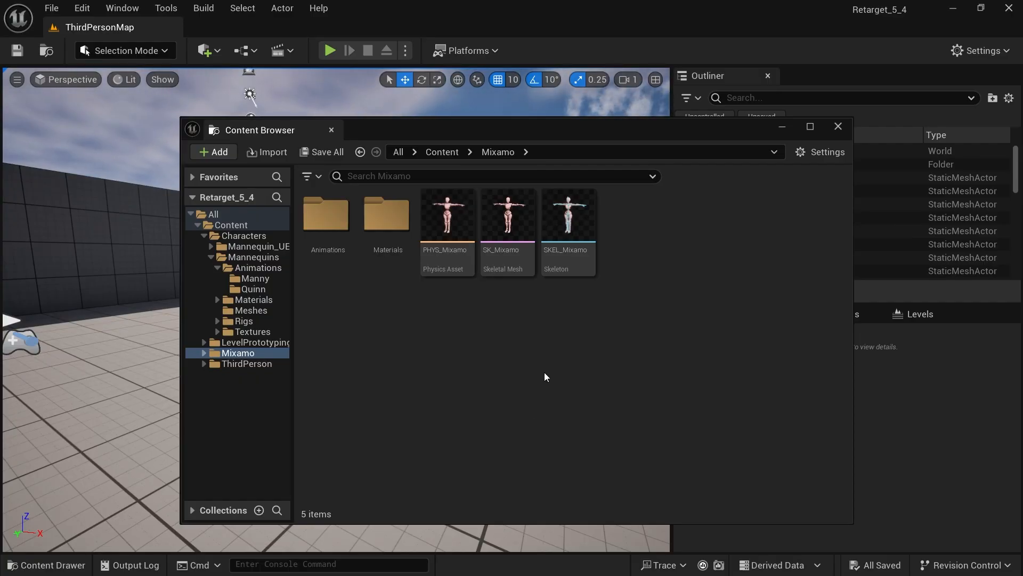
pyautogui.moveTo(557, 360)
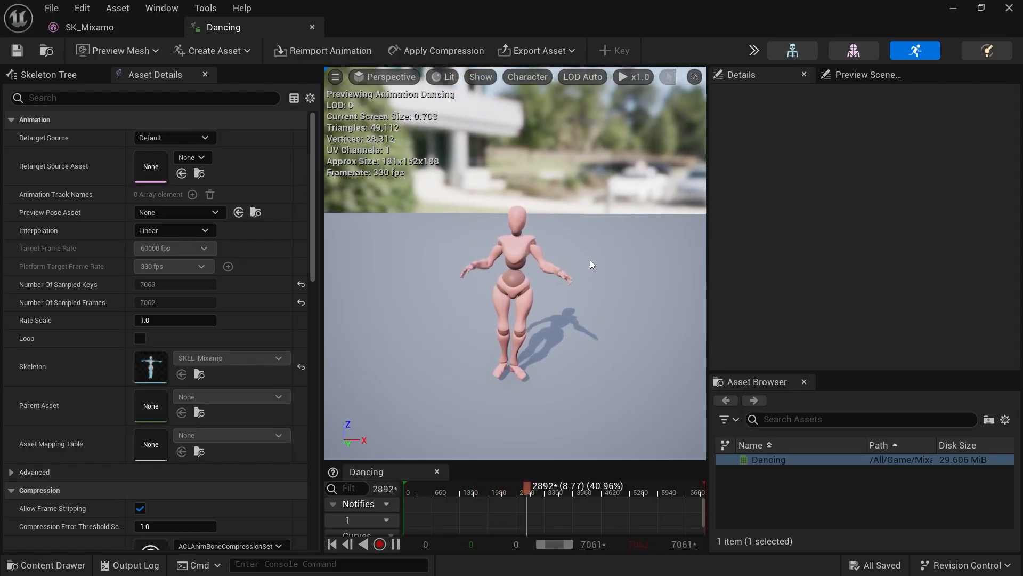
# Scrub the Dancing animation playback in the Animation Editor preview
pyautogui.moveTo(526, 491); pyautogui.dragTo(557, 492)
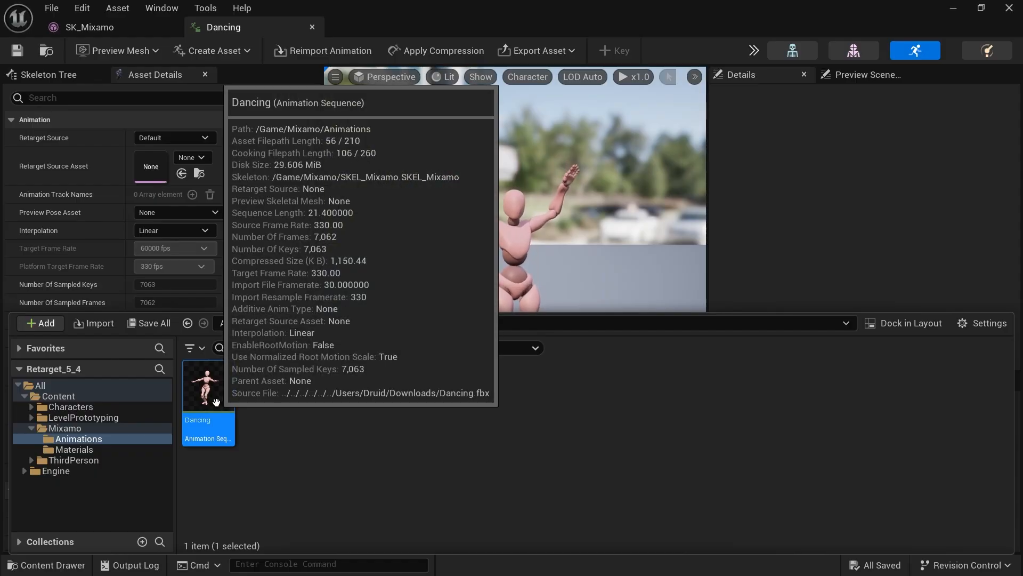
# Start Retarget Animations on Dancing from SK_Mixamo and list the available target meshes
pyautogui.rightClick(203, 385)
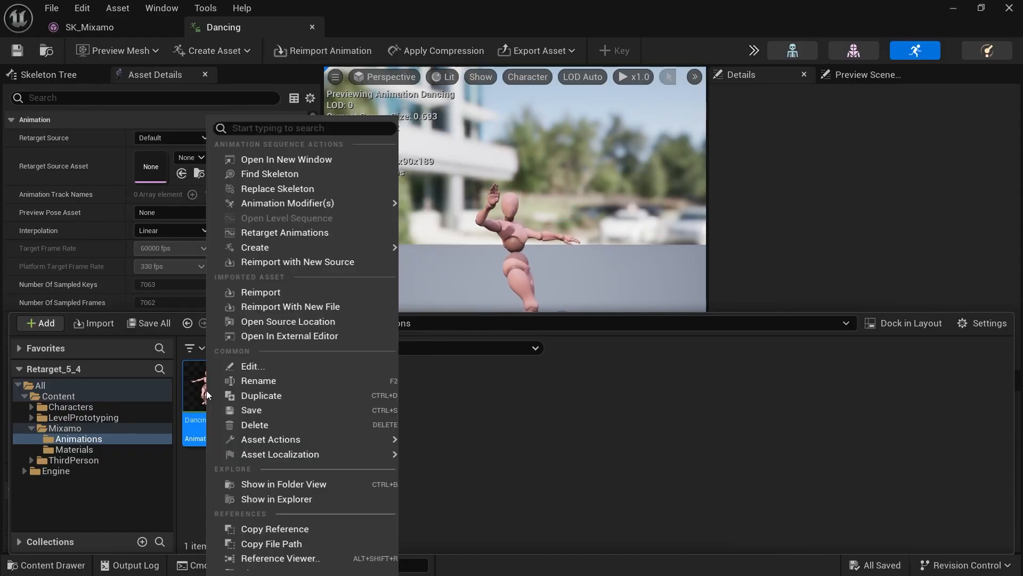
pyautogui.moveTo(281, 233)
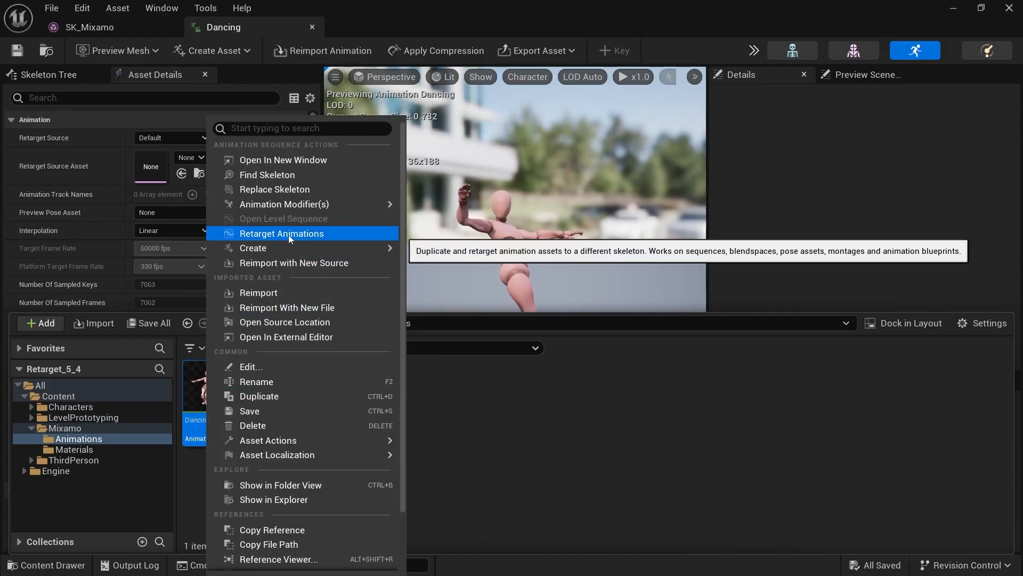
pyautogui.click(282, 233)
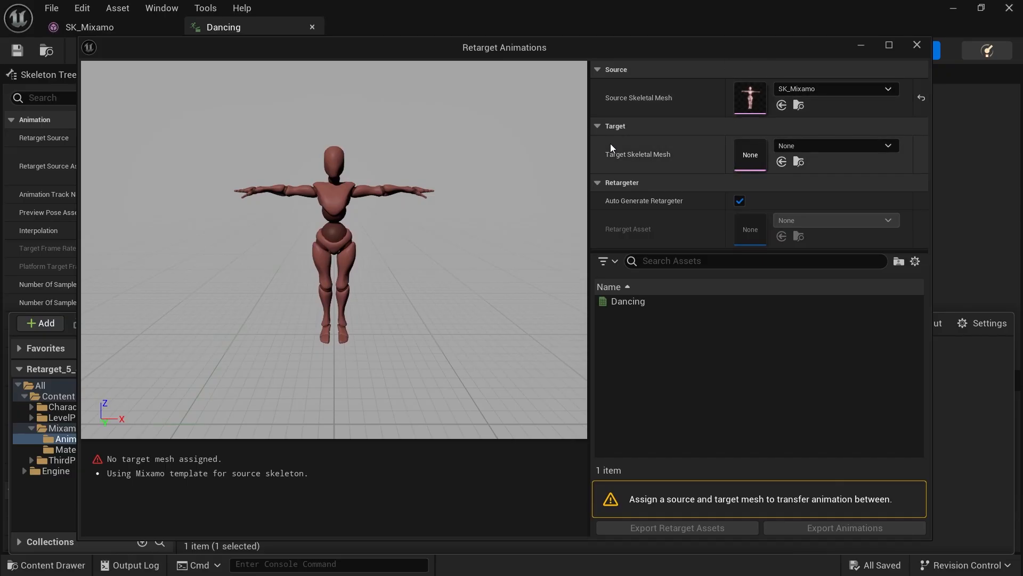
pyautogui.moveTo(888, 151)
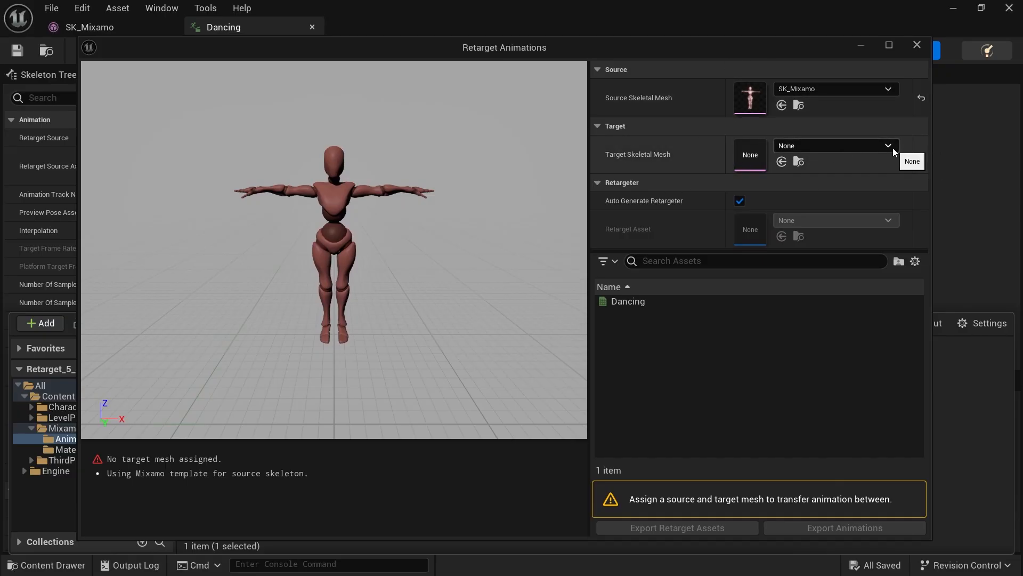
pyautogui.click(888, 146)
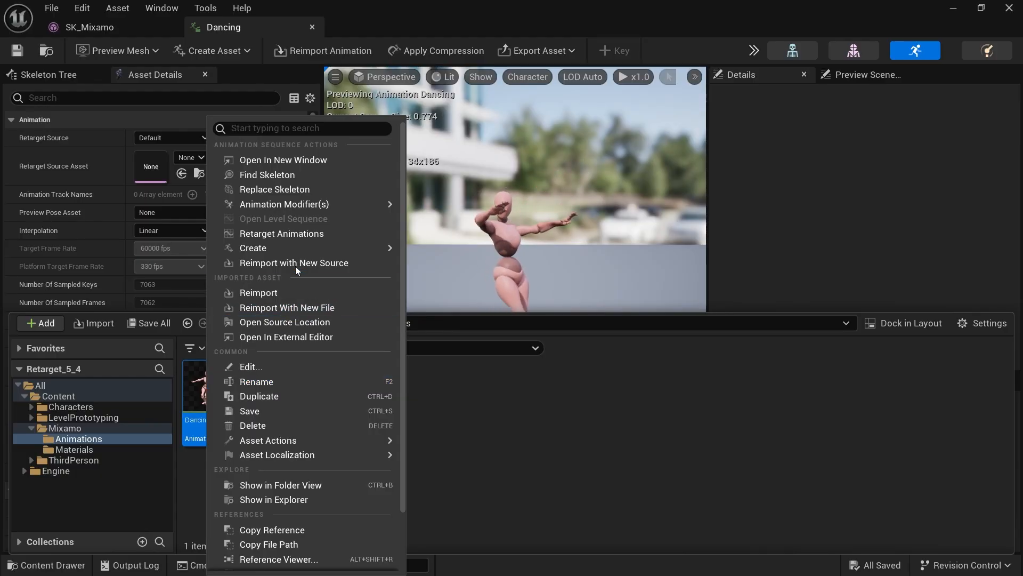
pyautogui.click(281, 234)
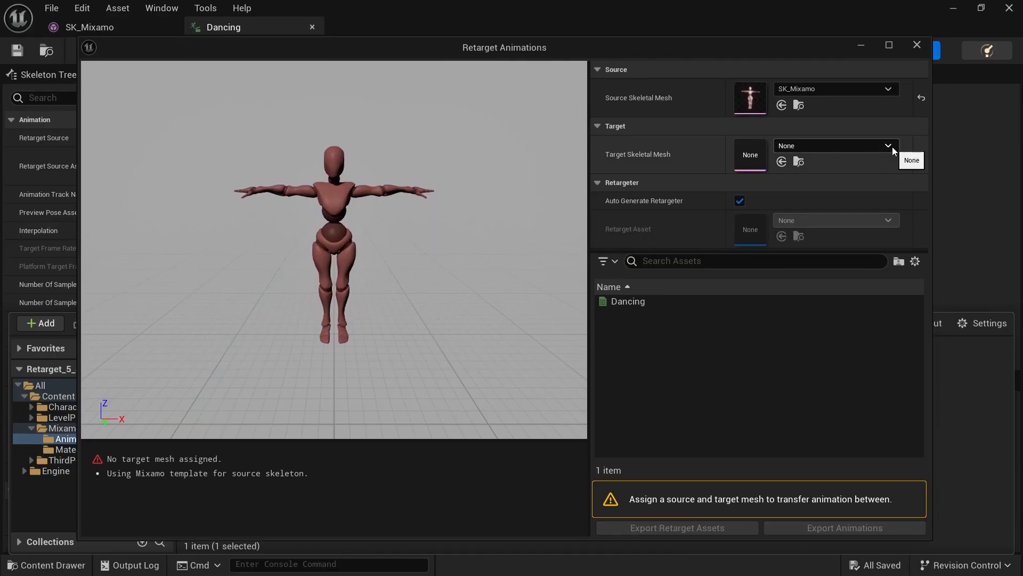
pyautogui.click(887, 145)
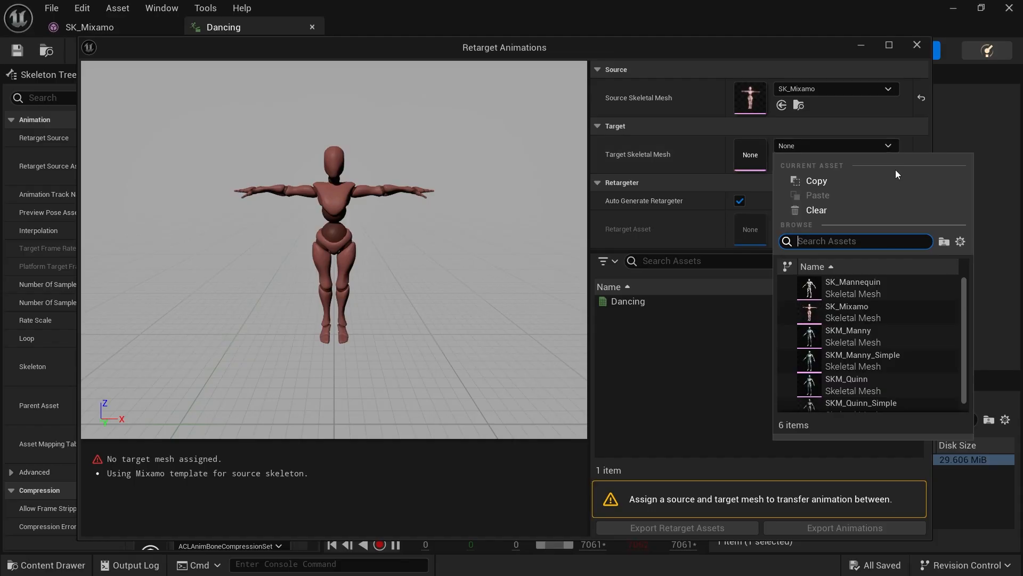
pyautogui.moveTo(848, 331)
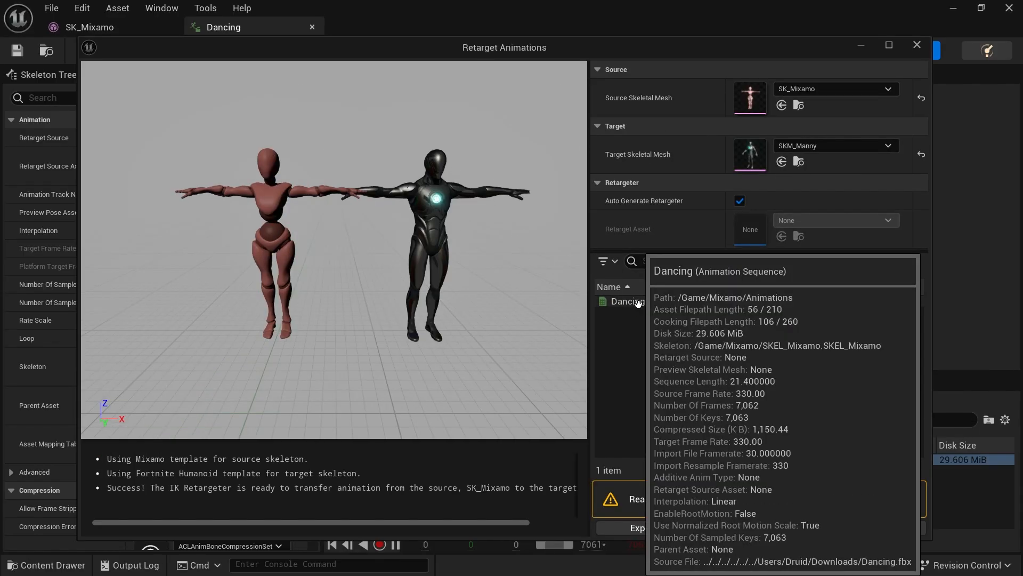
# Select Dancing in the retarget asset list and start Export Animations for SKM_Manny
pyautogui.click(627, 301)
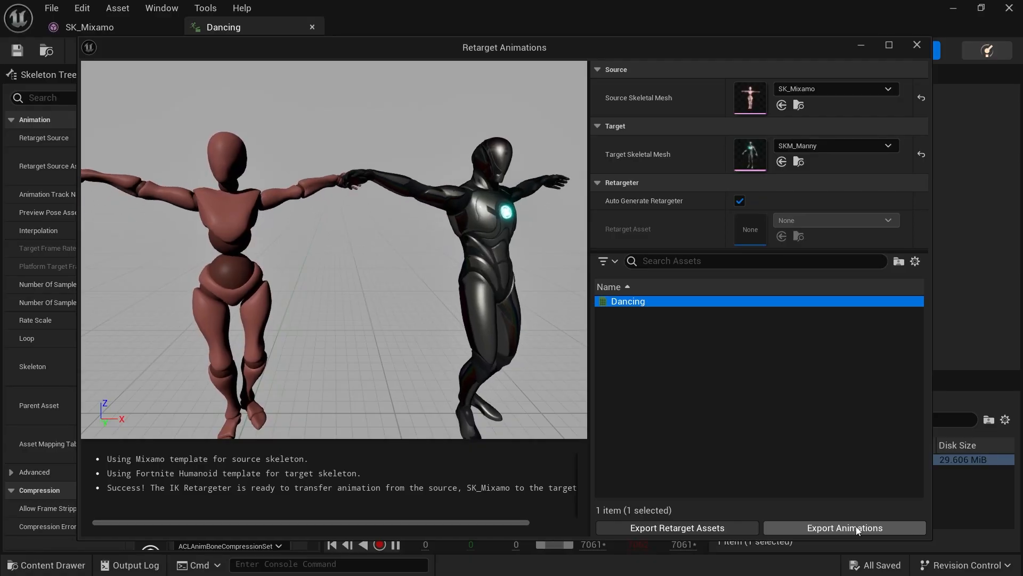
pyautogui.click(845, 528)
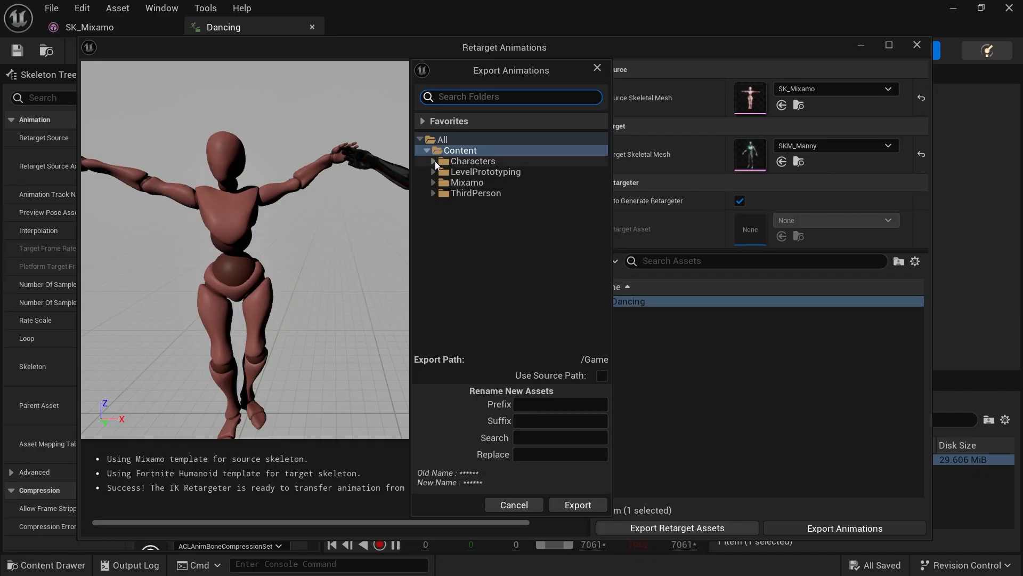
# Export the retargeted Dancing into Characters/Mannequins/Animations/Manny and confirm the batch export
pyautogui.click(434, 161)
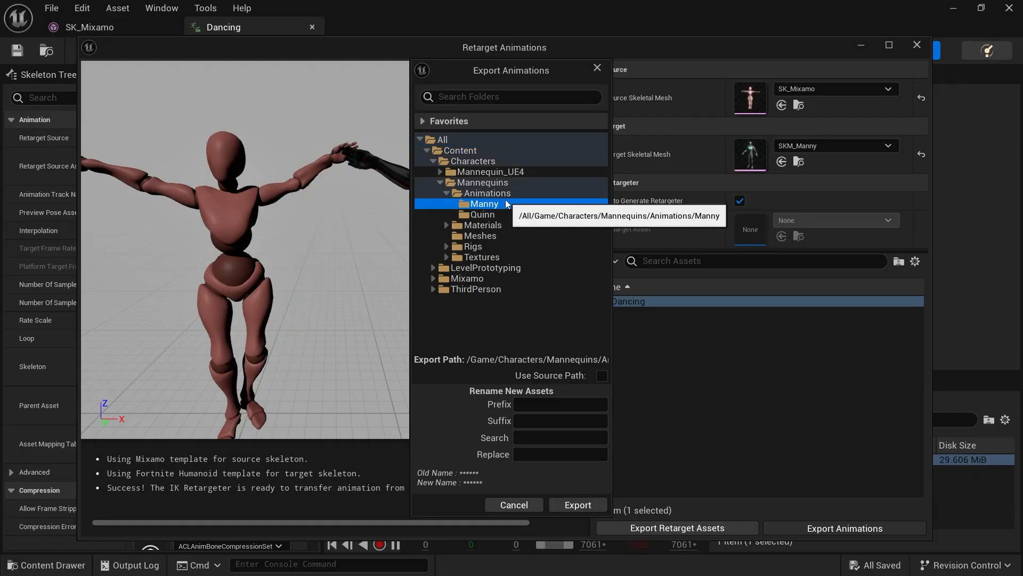
pyautogui.click(577, 504)
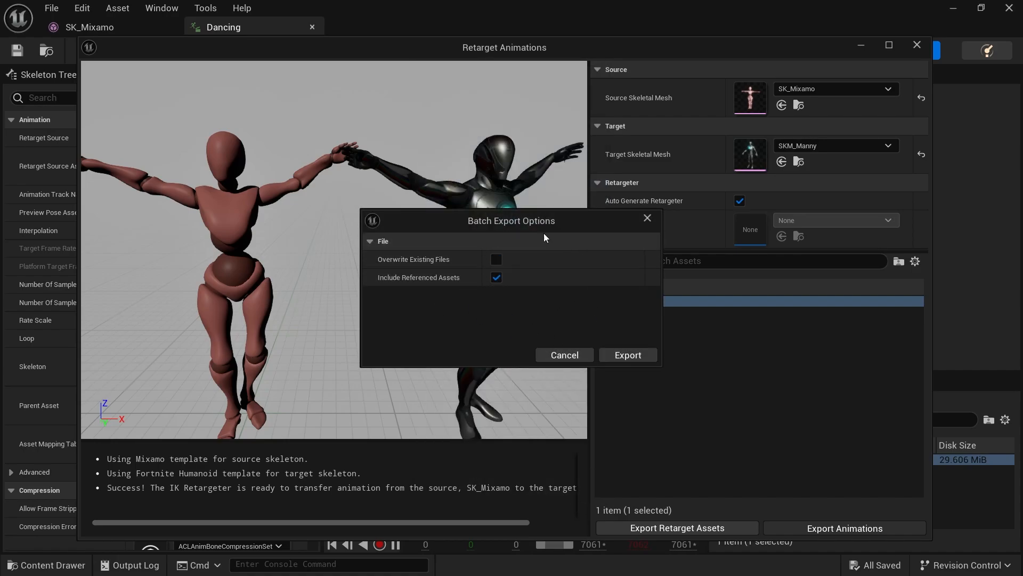
pyautogui.moveTo(642, 339)
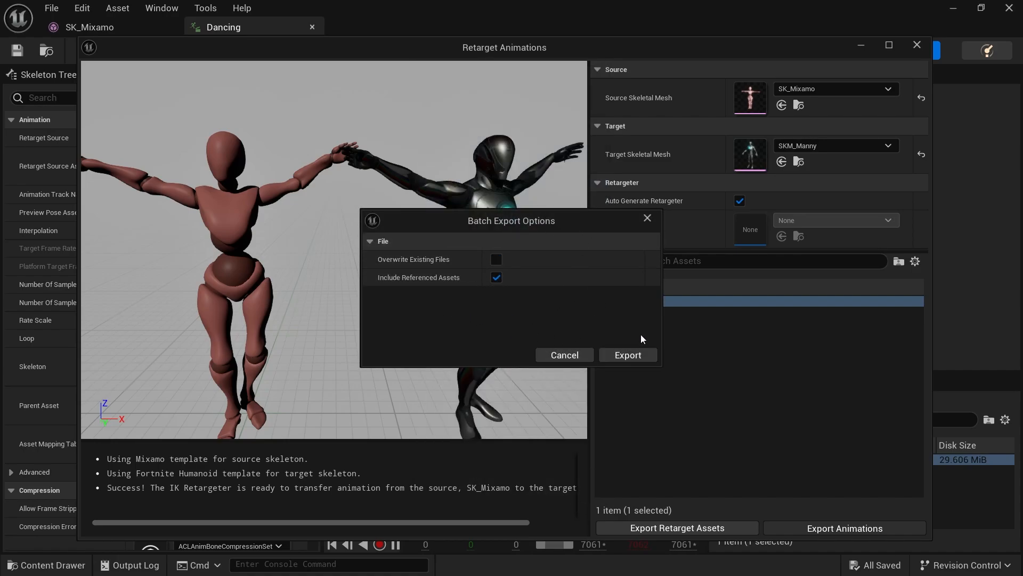
pyautogui.click(626, 354)
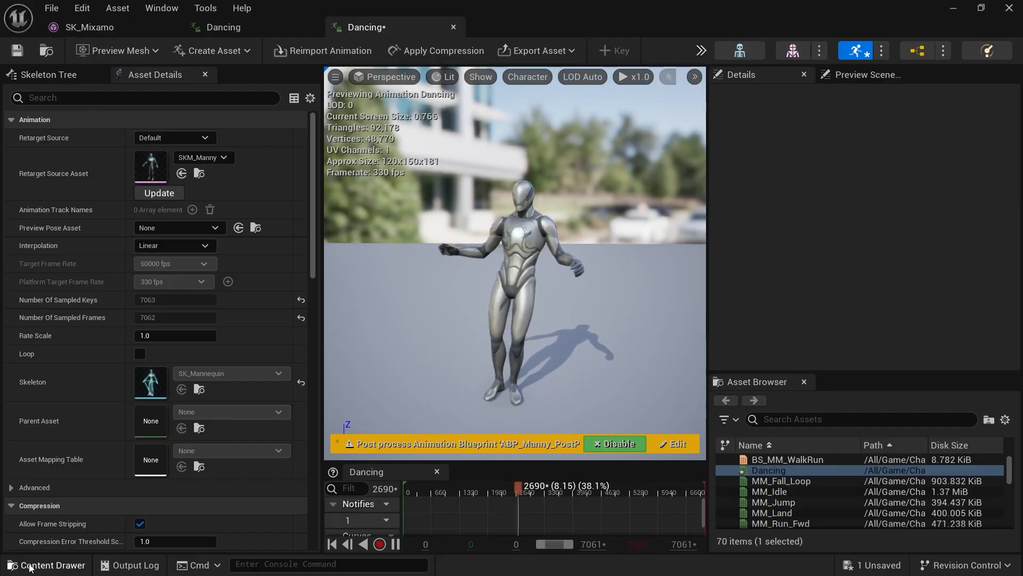
# Launch Retarget Animations on the Dancing asset from the Content Drawer
pyautogui.click(51, 565)
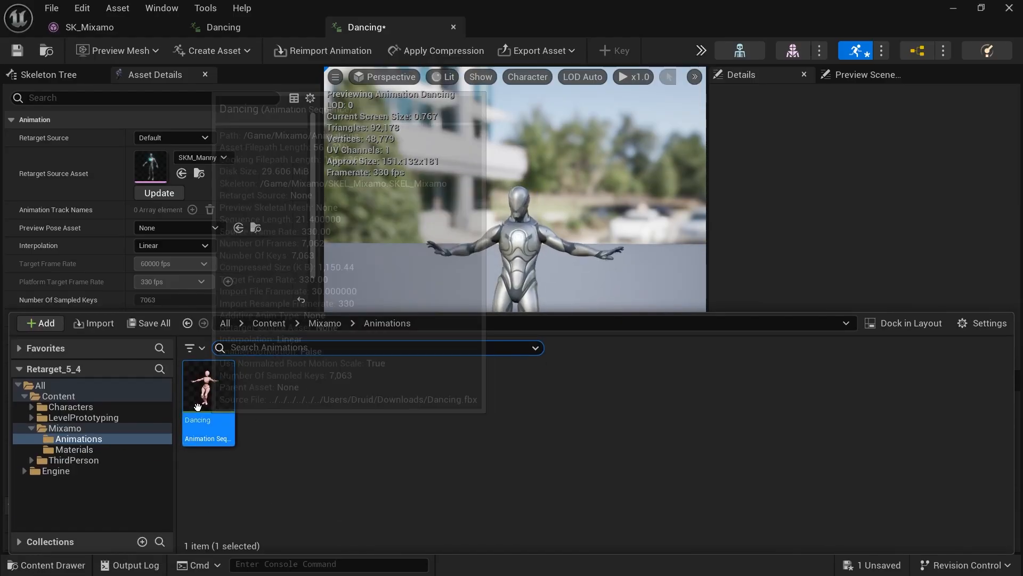
pyautogui.rightClick(208, 385)
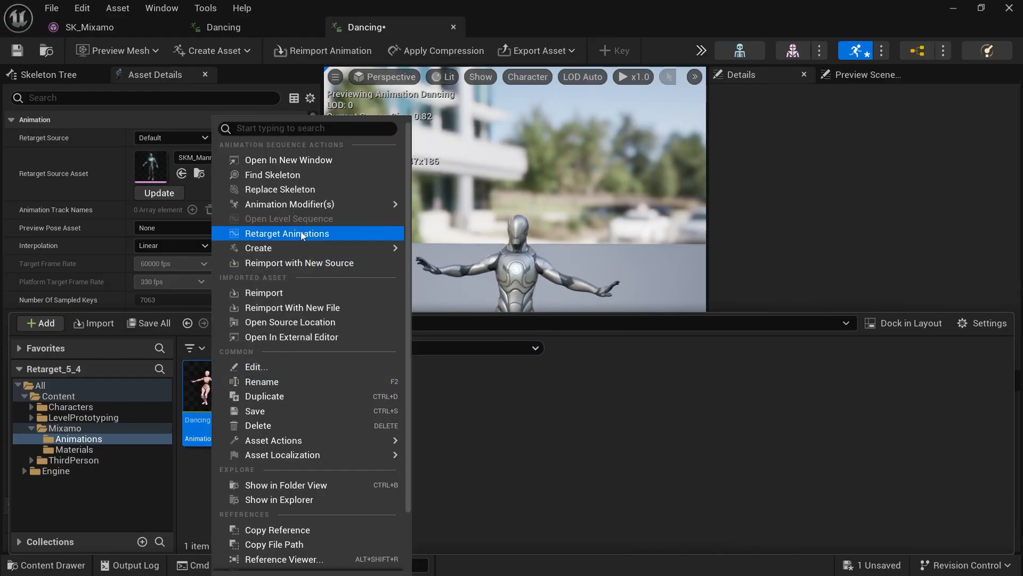
pyautogui.click(286, 234)
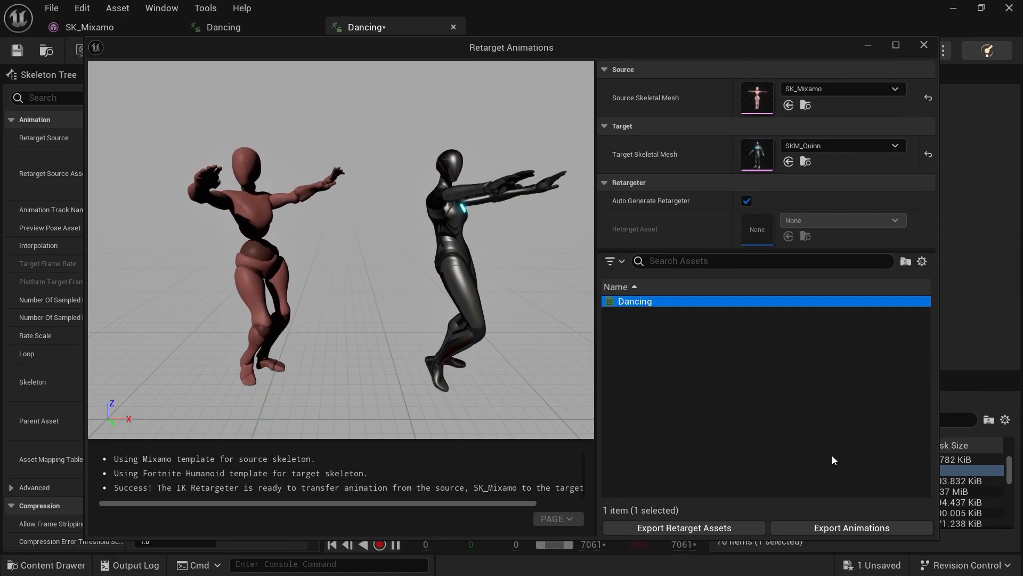
# Export the SKM_Quinn version of Dancing into Mannequins/Animations/Quinn and confirm the batch export
pyautogui.click(851, 527)
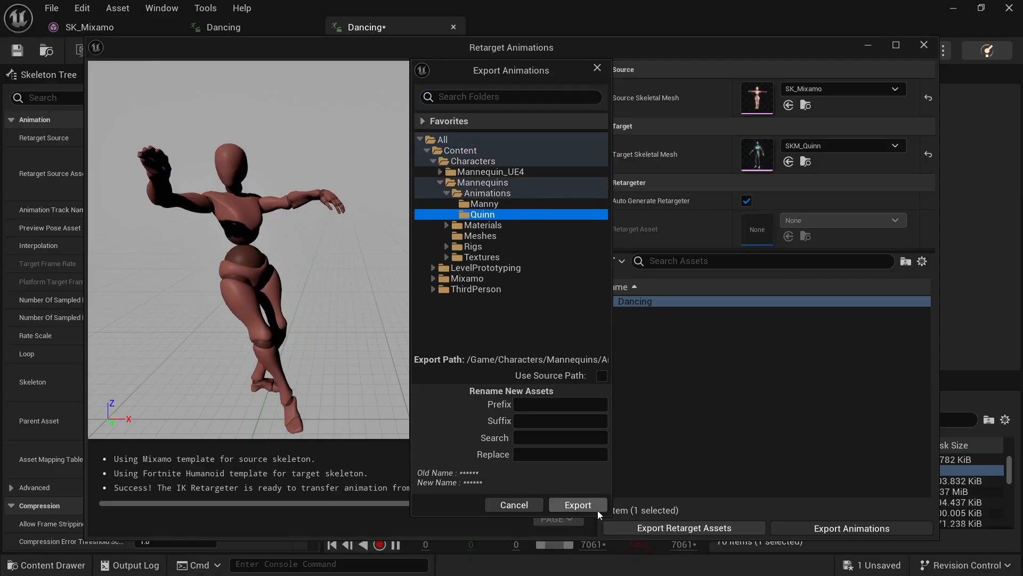
pyautogui.click(577, 504)
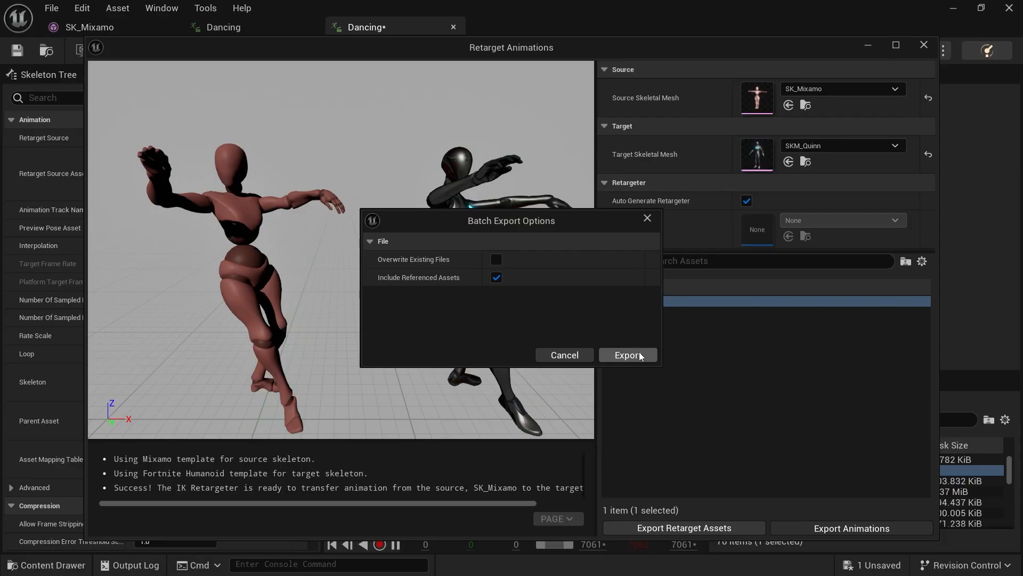
pyautogui.click(626, 354)
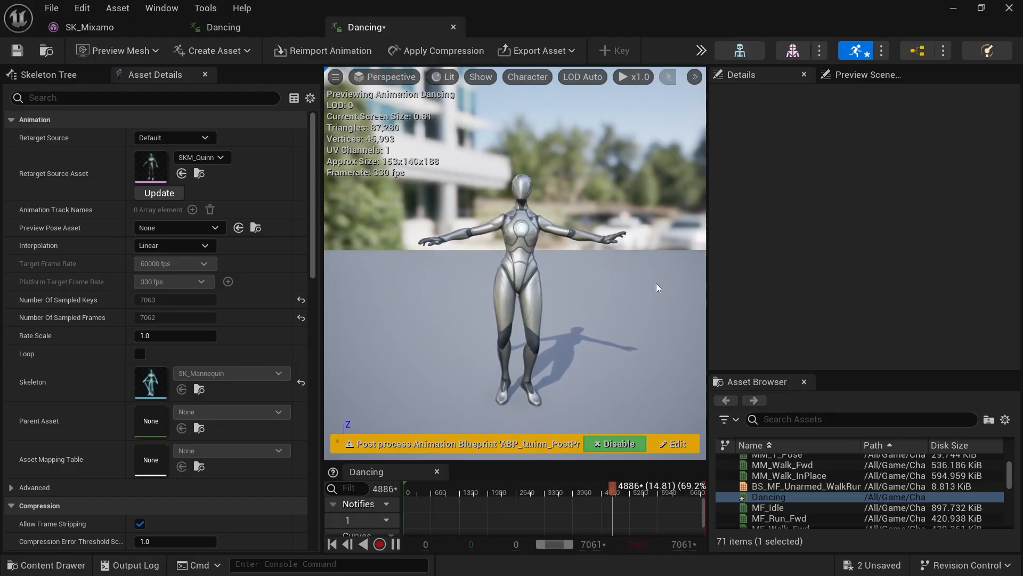
# Launch another Retarget Animations window for Dancing with SK_Mixamo as source
pyautogui.click(46, 565)
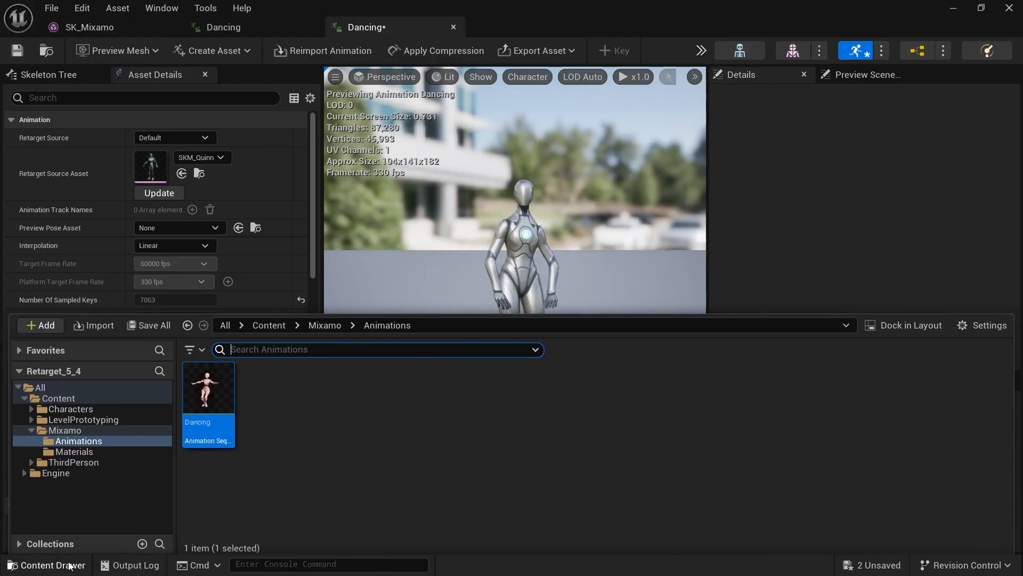
pyautogui.rightClick(208, 388)
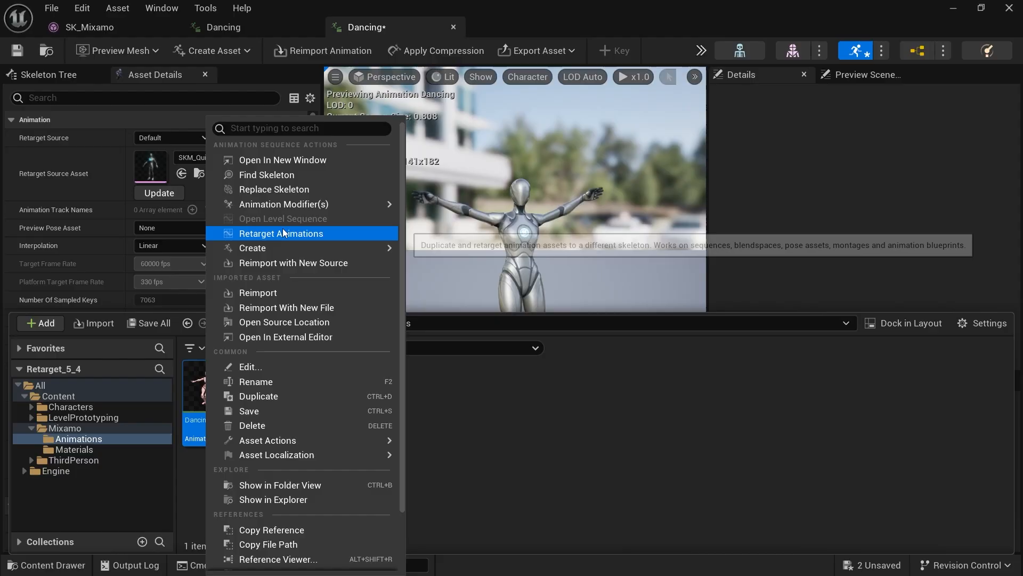
pyautogui.click(281, 233)
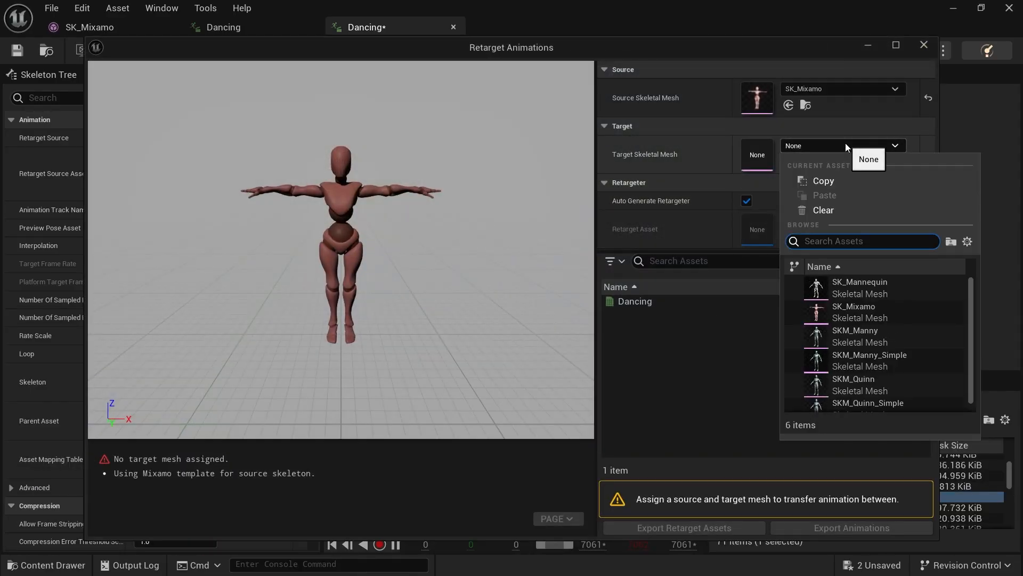